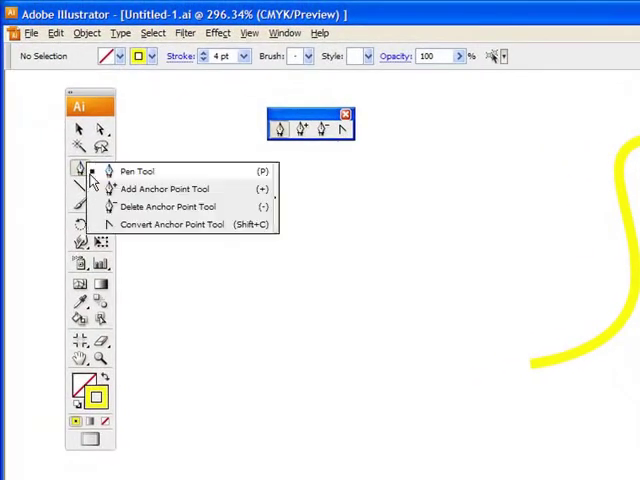
# Step: Draw a wavy S-shaped yellow path with the Pen Tool using dragged smooth anchors
pyautogui.click(137, 171)
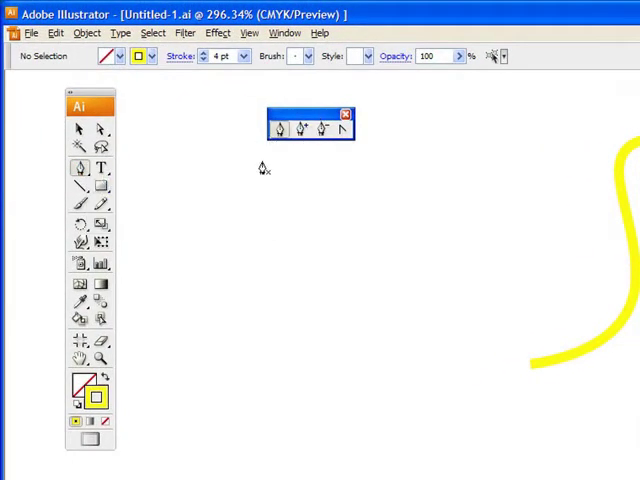
pyautogui.moveTo(197, 197)
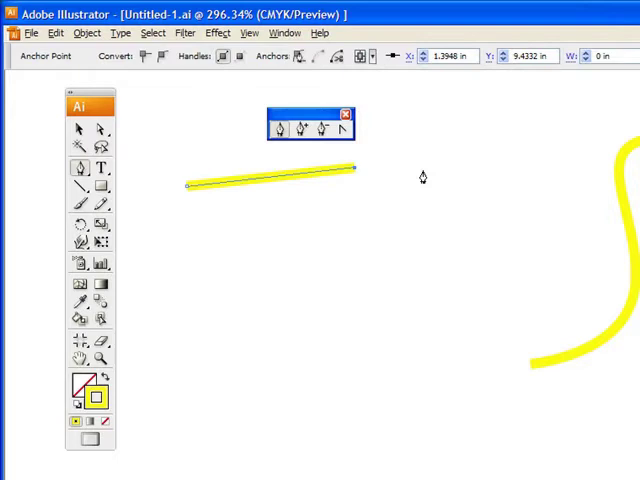
pyautogui.click(209, 291)
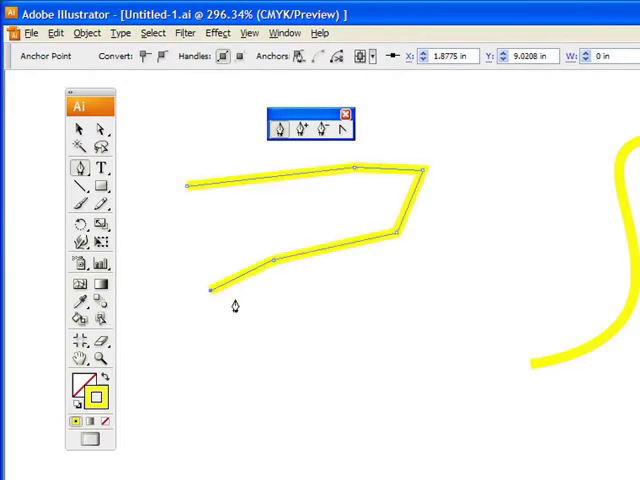
pyautogui.moveTo(343, 334)
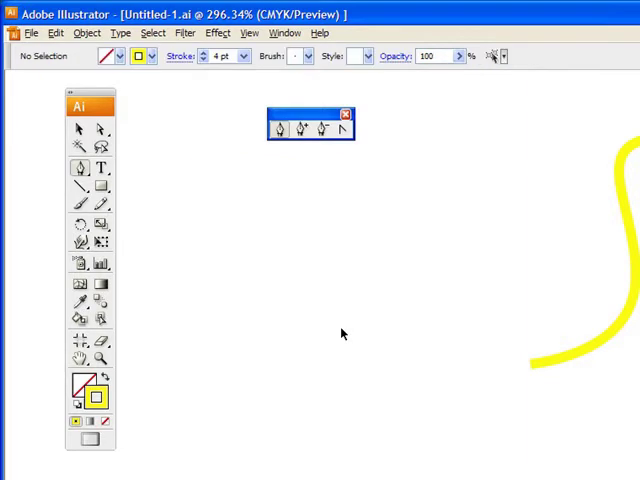
pyautogui.moveTo(198, 252)
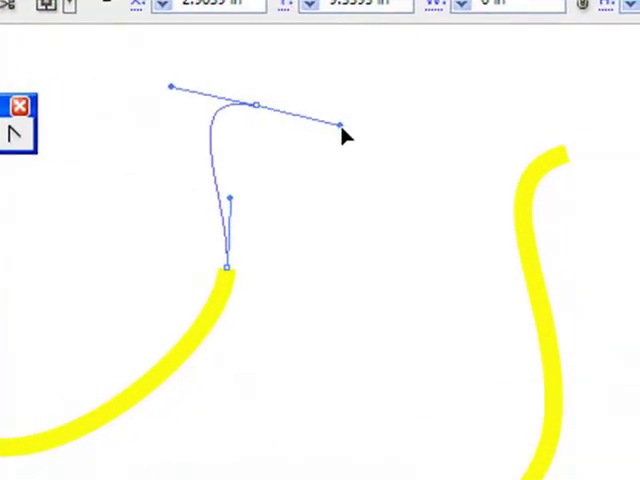
pyautogui.moveTo(340, 130); pyautogui.dragTo(315, 75)
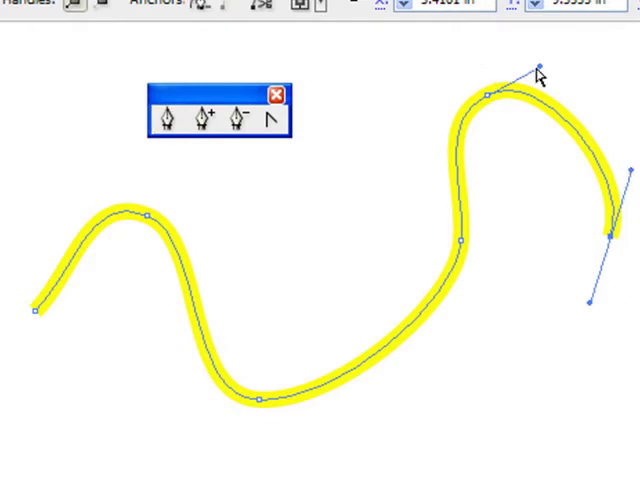
pyautogui.moveTo(540, 75); pyautogui.dragTo(578, 60)
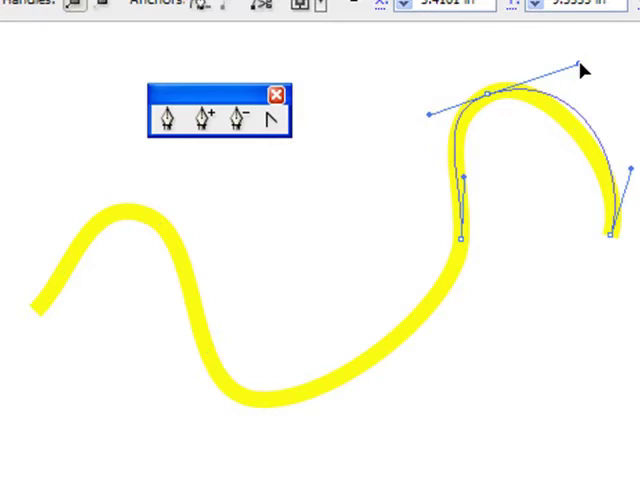
pyautogui.click(171, 118)
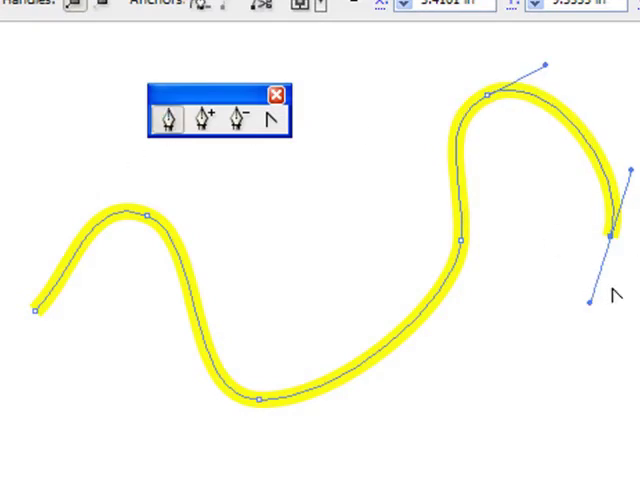
pyautogui.moveTo(330, 135)
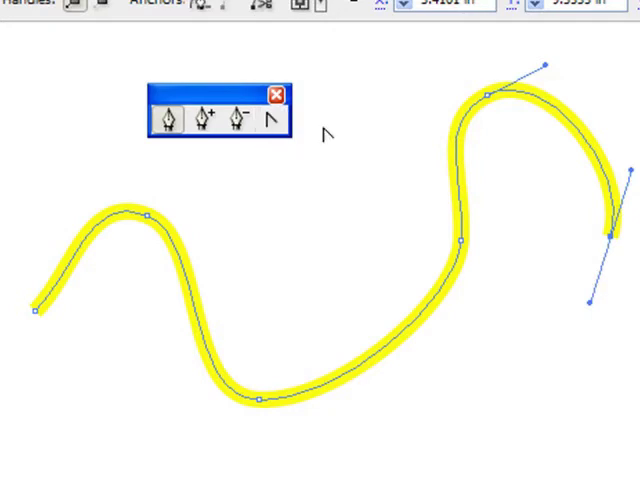
pyautogui.moveTo(560, 168)
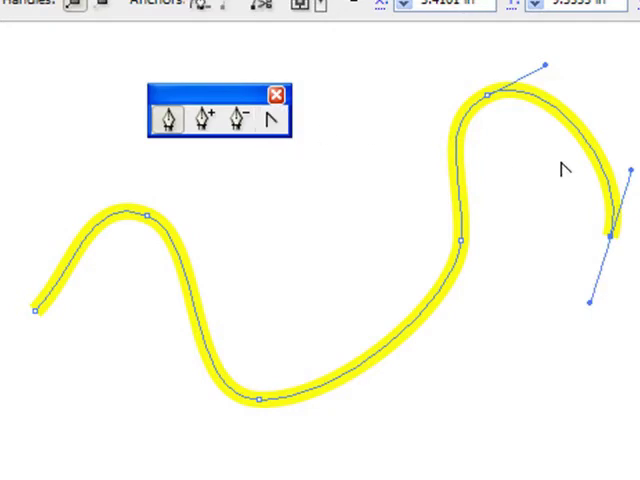
pyautogui.moveTo(558, 68)
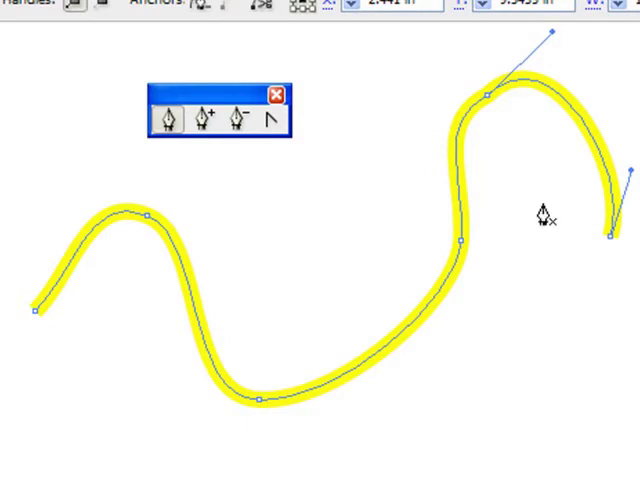
pyautogui.moveTo(615, 245)
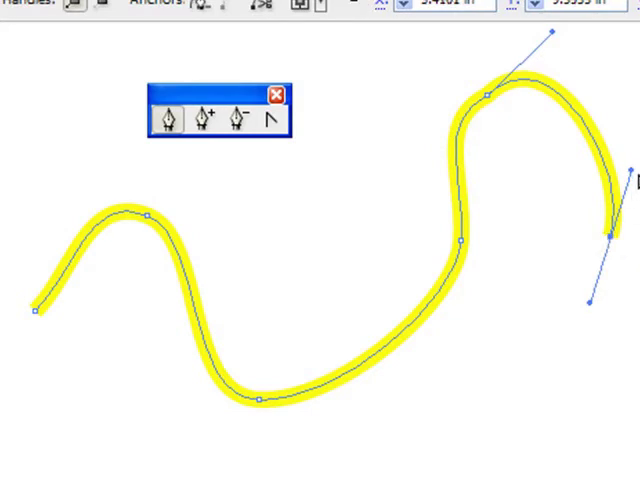
pyautogui.moveTo(466, 248)
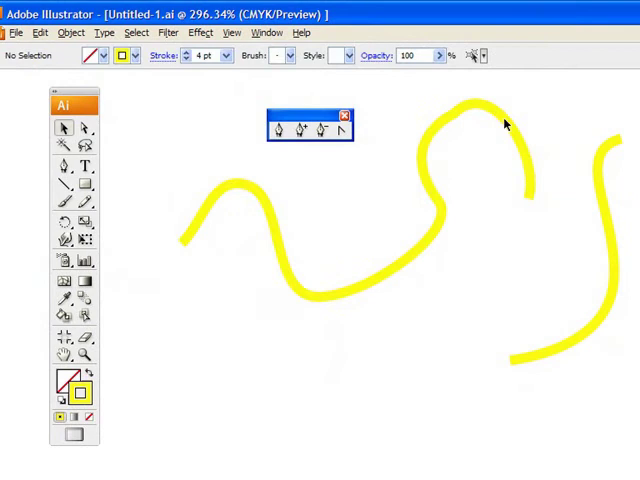
# Step: Select the wavy yellow path to edit its end anchor
pyautogui.moveTo(307, 113); pyautogui.dragTo(288, 108)
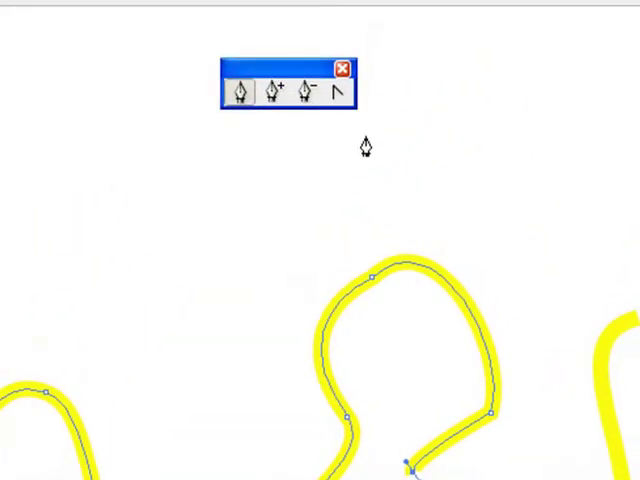
pyautogui.moveTo(275, 90)
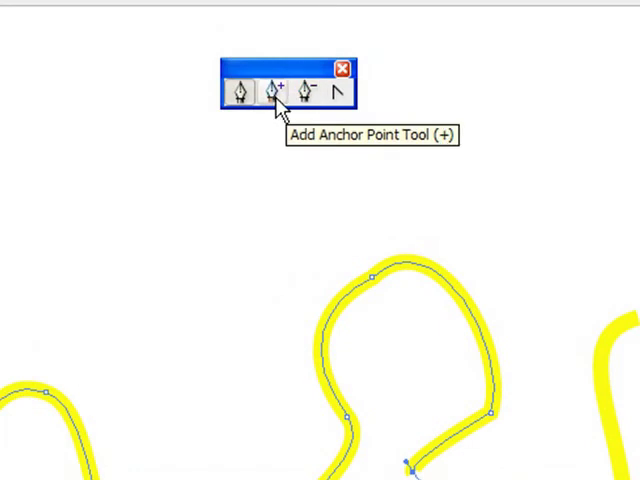
pyautogui.moveTo(312, 93)
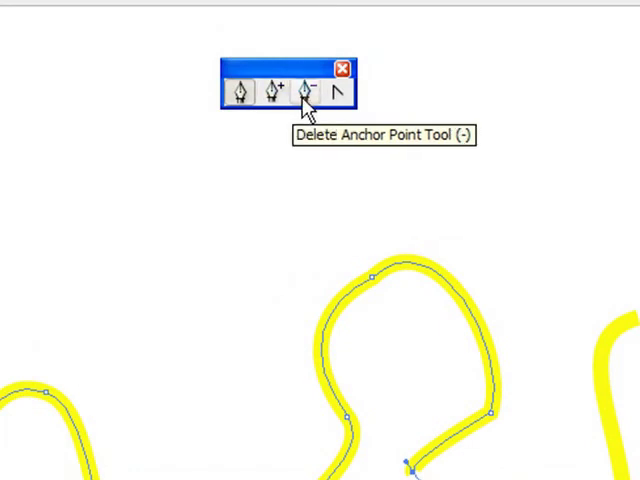
pyautogui.moveTo(338, 90)
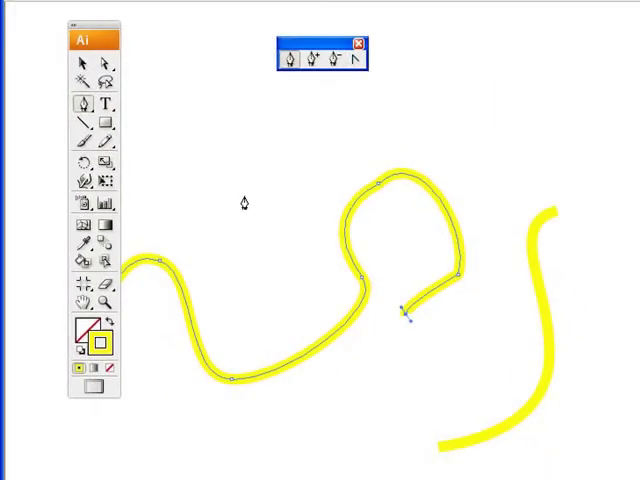
pyautogui.moveTo(328, 362)
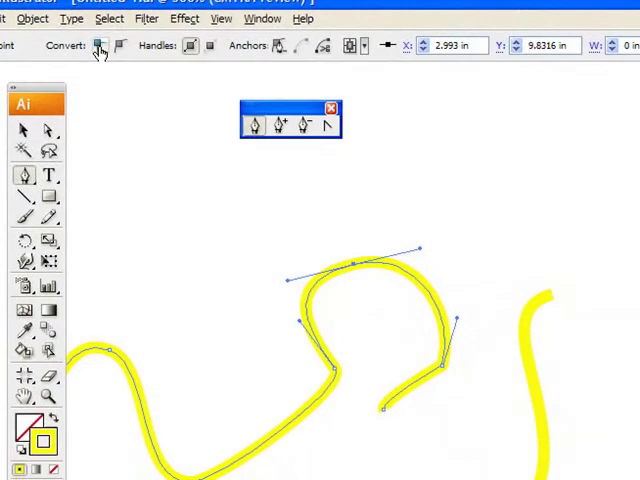
# Step: Convert the loop's top and lower-left anchors to corner points, then back to smooth
pyautogui.click(120, 46)
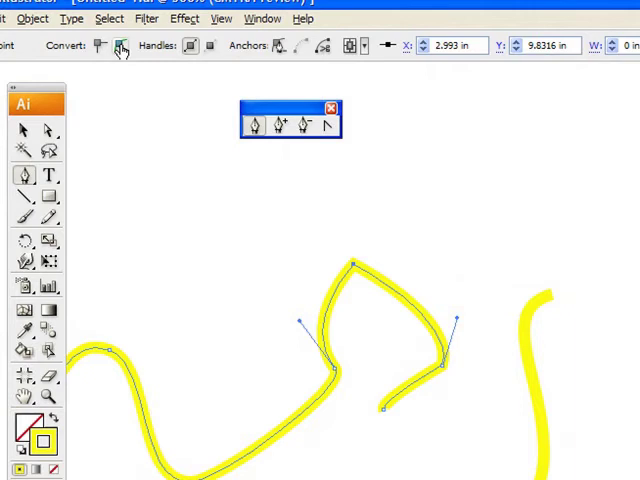
pyautogui.click(121, 45)
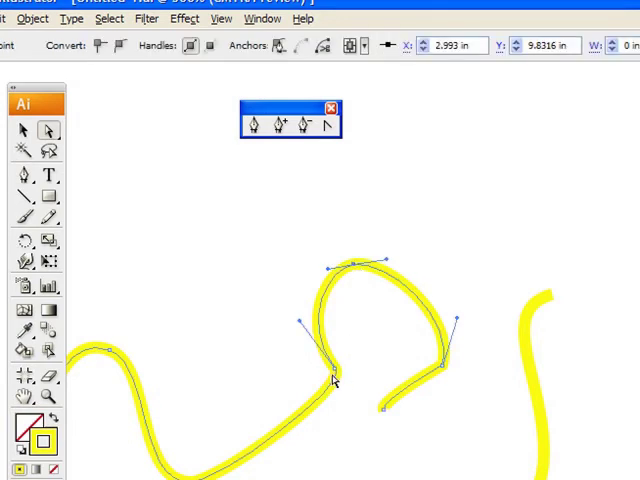
pyautogui.click(447, 370)
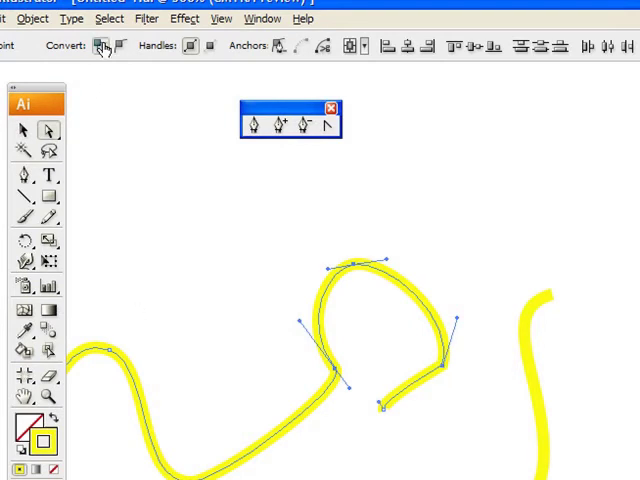
pyautogui.click(116, 46)
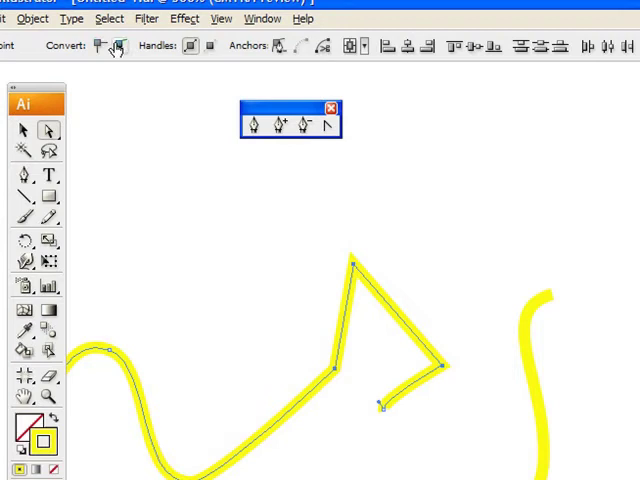
pyautogui.click(117, 46)
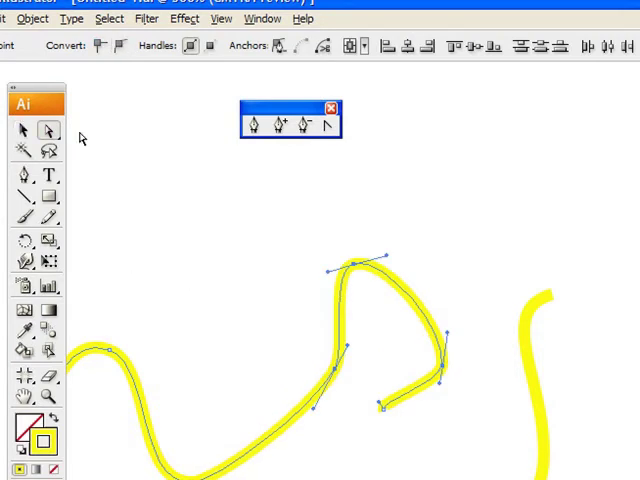
pyautogui.click(355, 268)
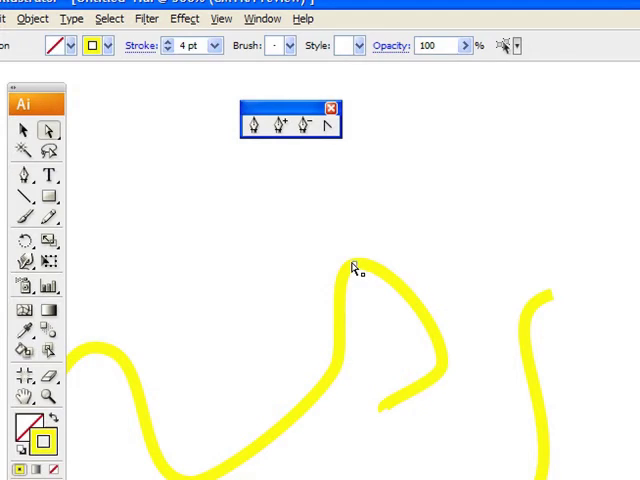
# Step: Select the peak anchor and cut the path at that point
pyautogui.click(352, 262)
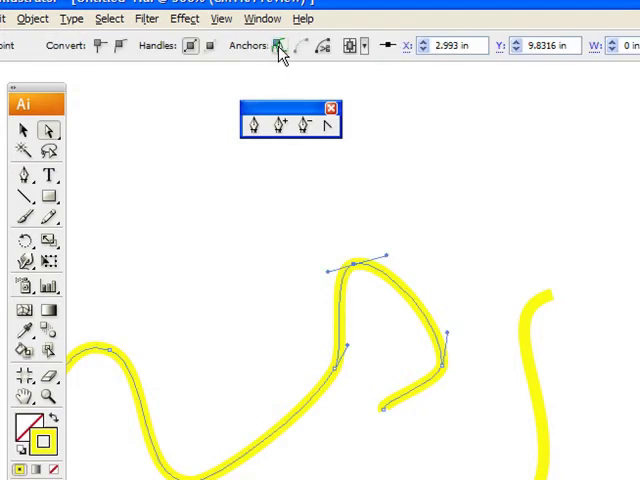
pyautogui.click(280, 46)
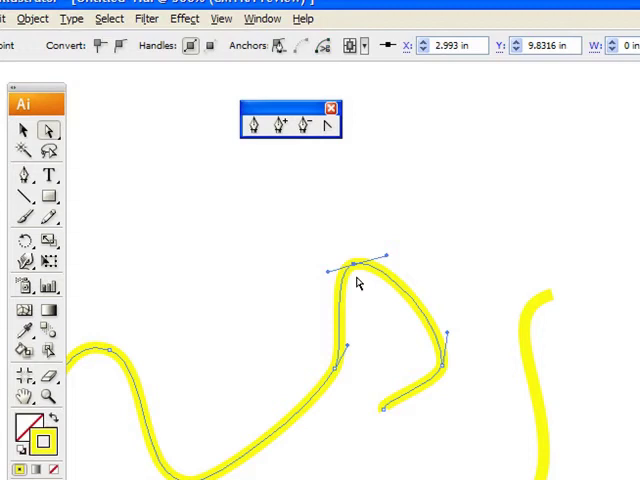
pyautogui.moveTo(322, 90)
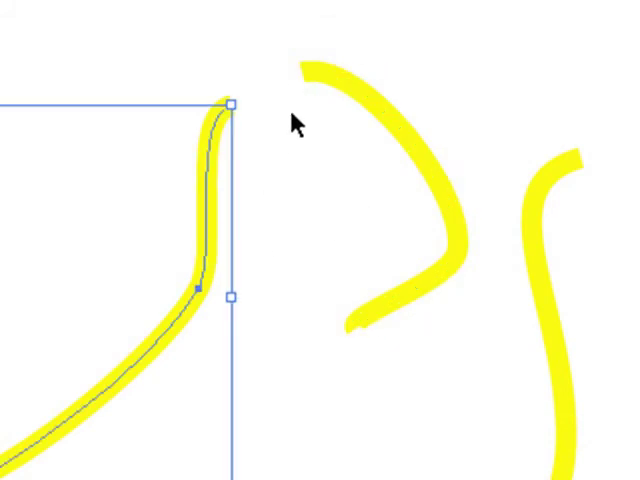
pyautogui.click(380, 200)
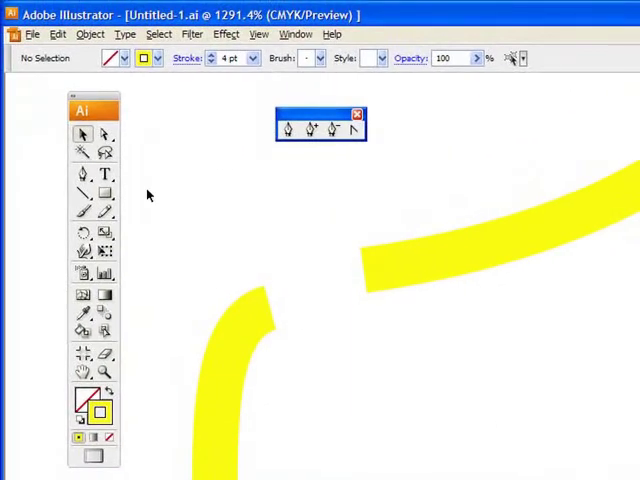
pyautogui.moveTo(333, 338)
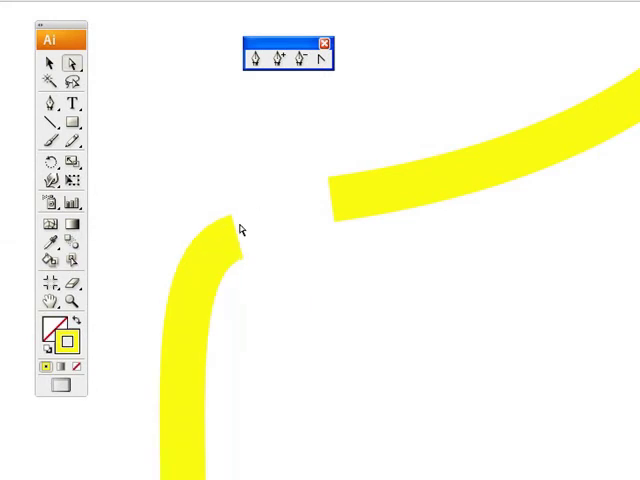
pyautogui.moveTo(172, 130)
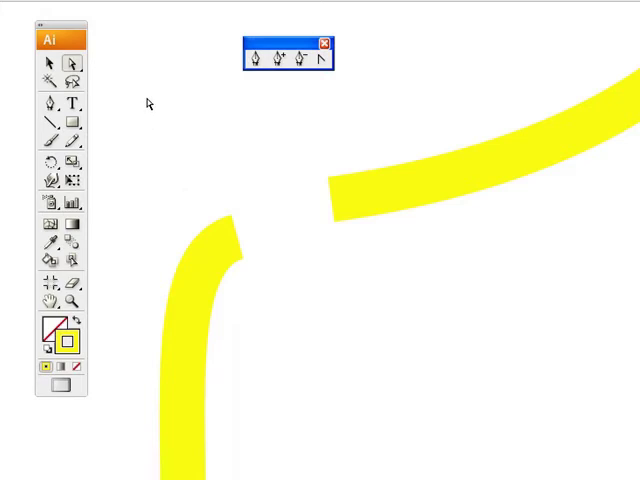
# Step: Marquee-select both endpoints on either side of the gap at the peak
pyautogui.moveTo(143, 122); pyautogui.dragTo(180, 150)
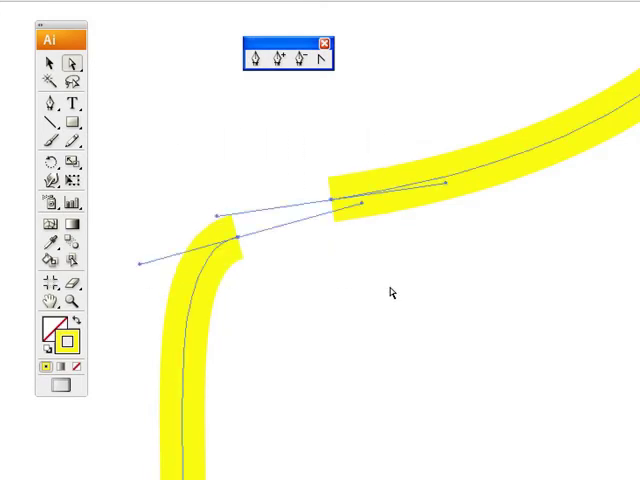
pyautogui.moveTo(160, 143); pyautogui.dragTo(348, 280)
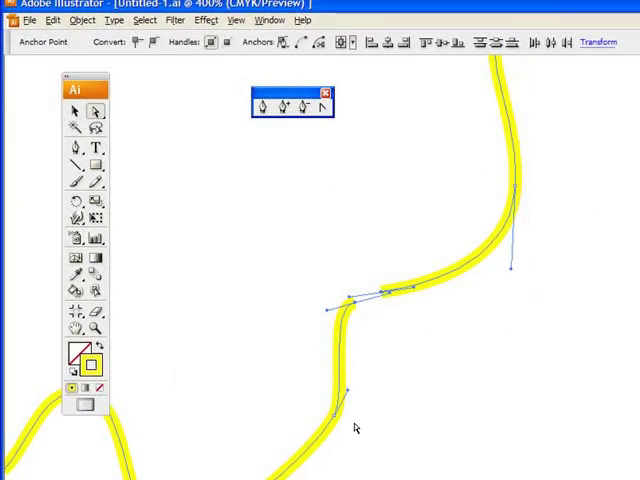
pyautogui.moveTo(515, 180)
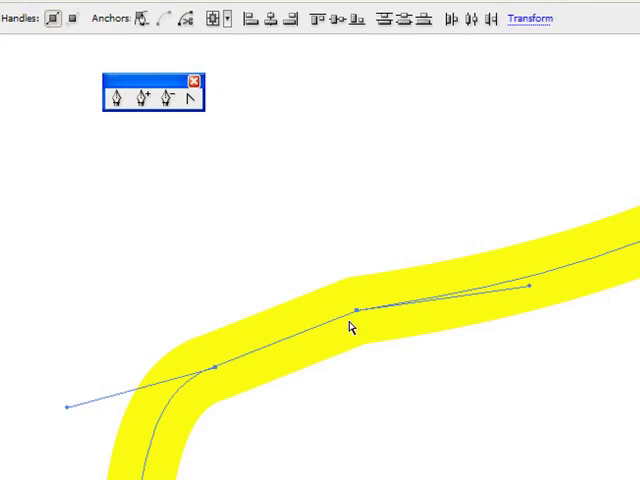
pyautogui.moveTo(280, 250)
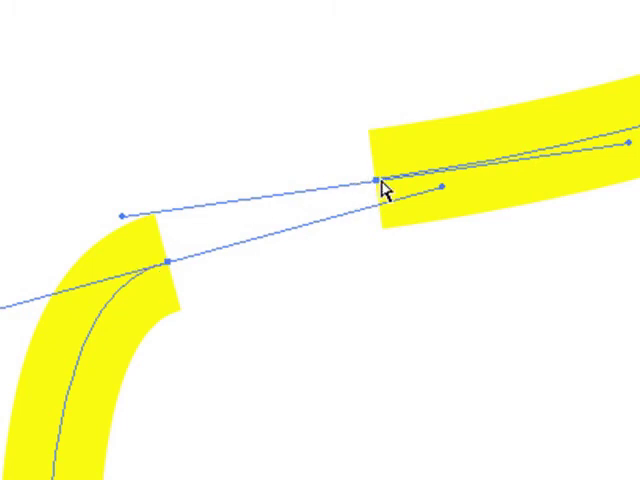
pyautogui.moveTo(420, 418)
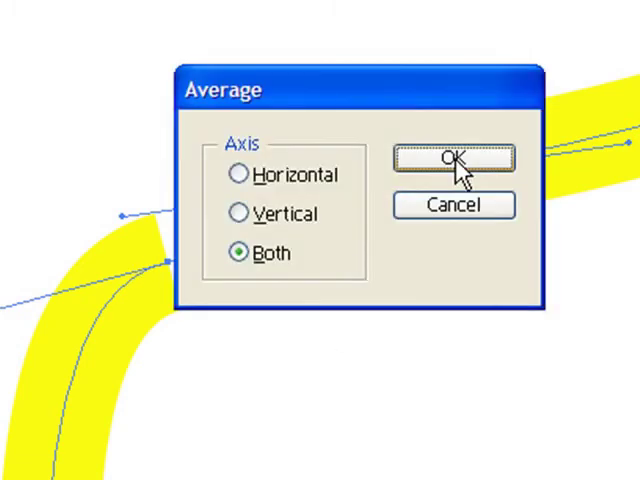
# Step: Average the two selected endpoints with the Both axis option
pyautogui.click(452, 160)
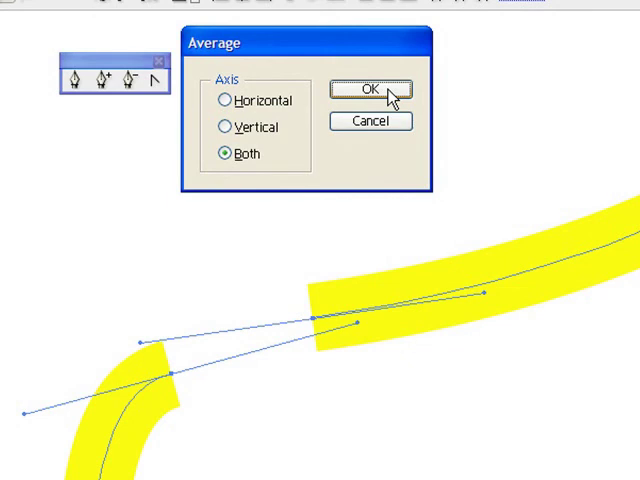
pyautogui.click(369, 90)
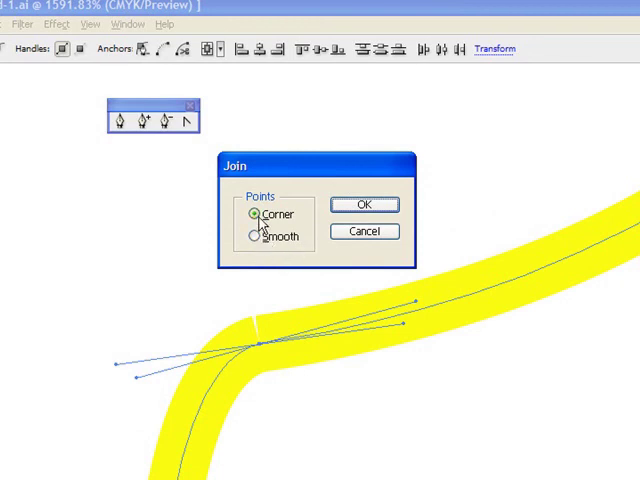
pyautogui.moveTo(256, 360)
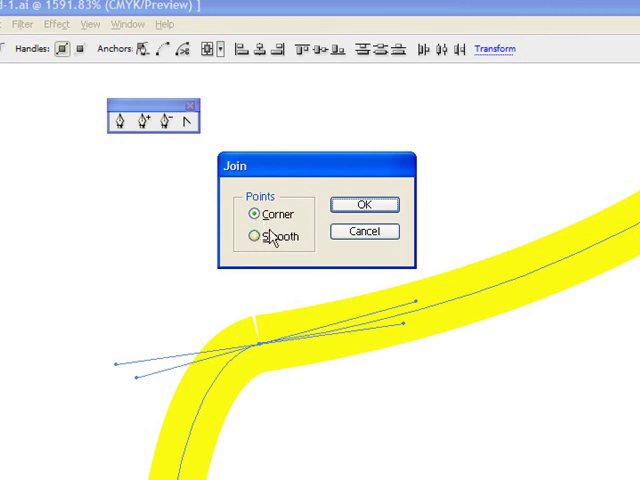
# Step: Join the stacked endpoints using the Smooth join type
pyautogui.click(254, 236)
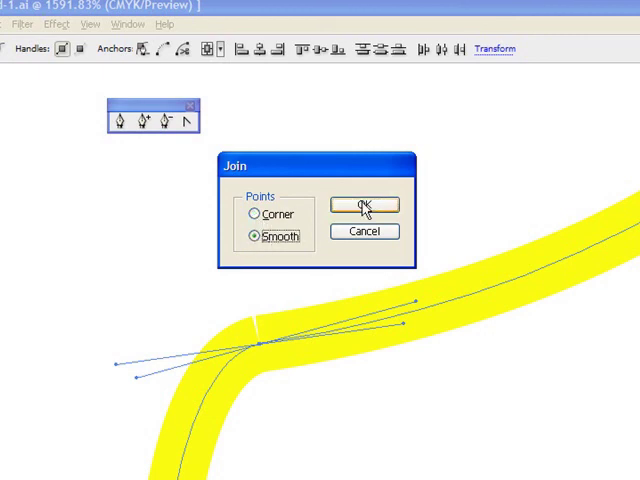
pyautogui.click(364, 205)
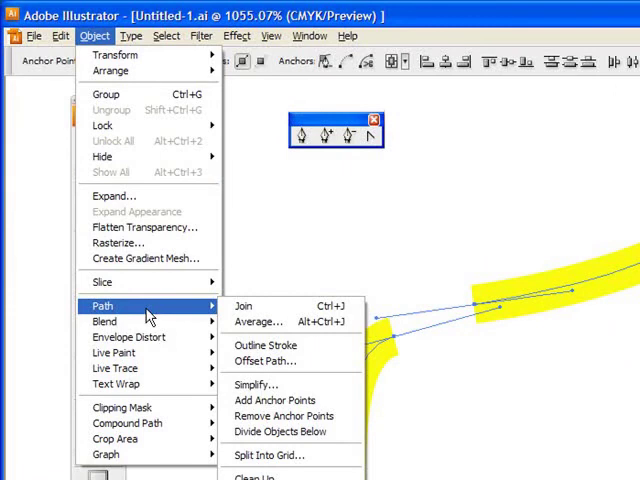
# Step: Average the gap endpoints on both axes again and join them into one point
pyautogui.click(258, 321)
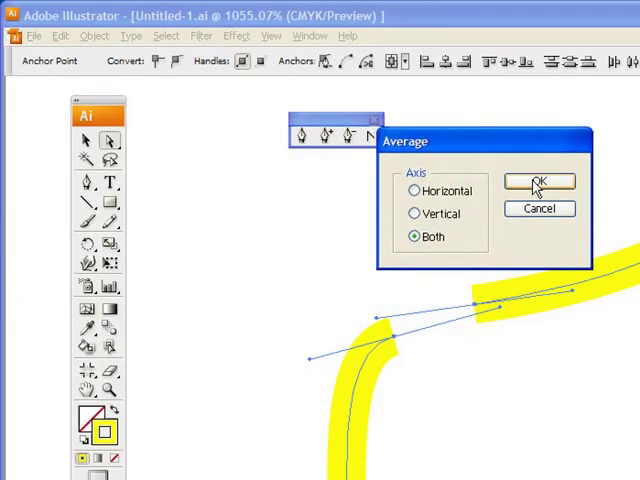
pyautogui.click(538, 182)
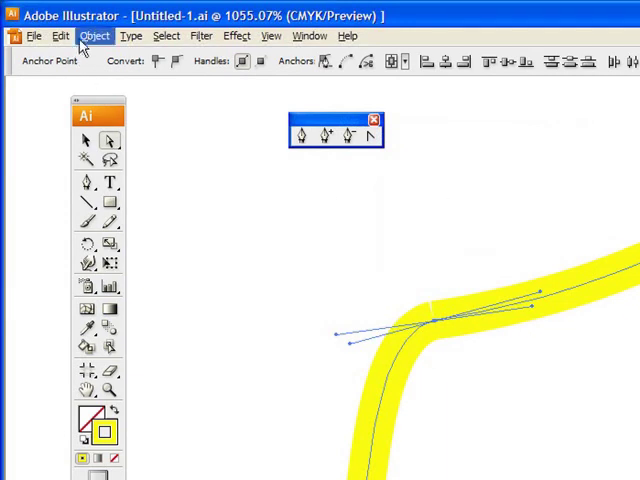
pyautogui.click(95, 35)
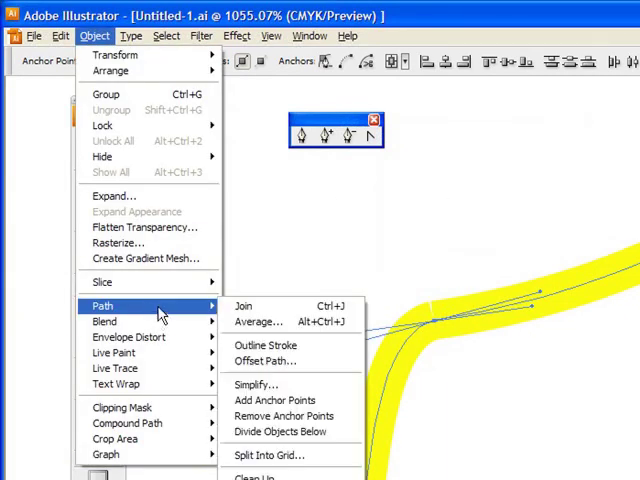
pyautogui.click(243, 305)
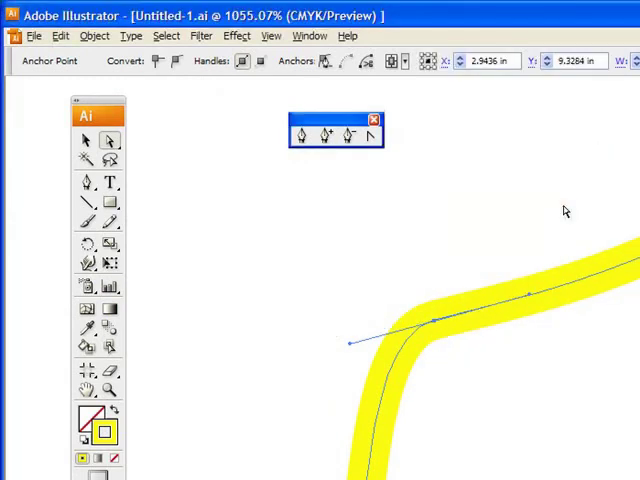
pyautogui.moveTo(480, 370)
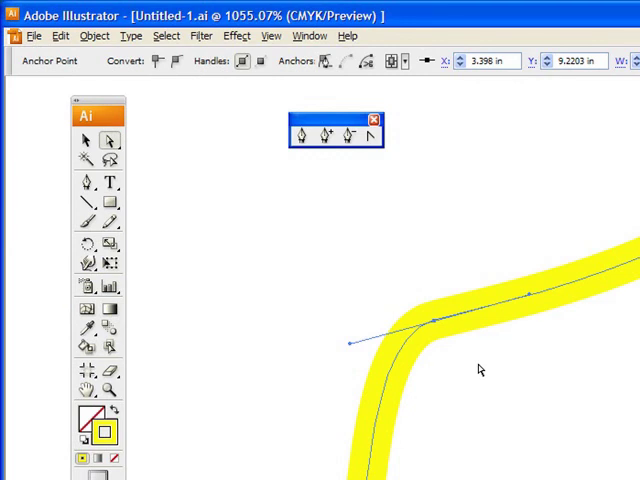
pyautogui.moveTo(530, 295)
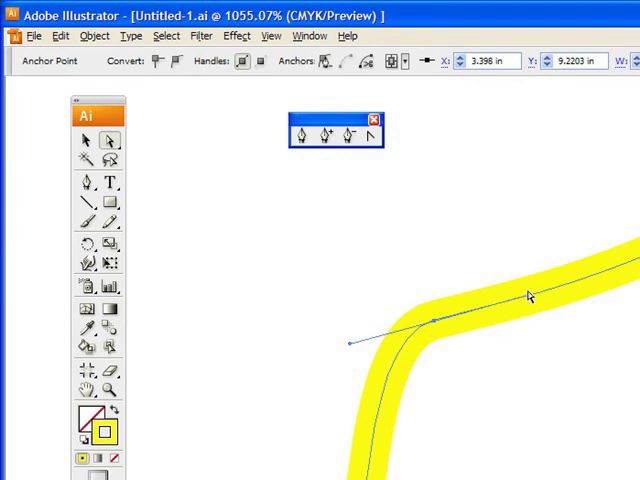